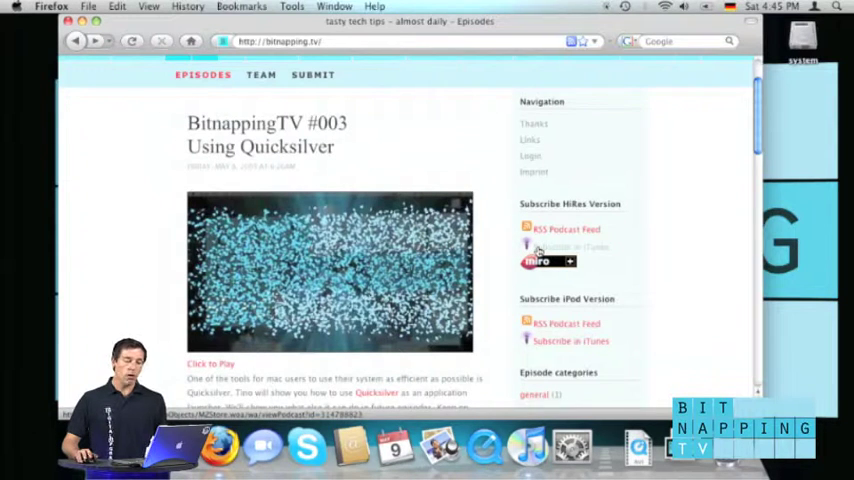
- Subscribe to BitnappingTV and view episode #003 Using Quicksilver downloading in Downloads
scroll("down", 3)
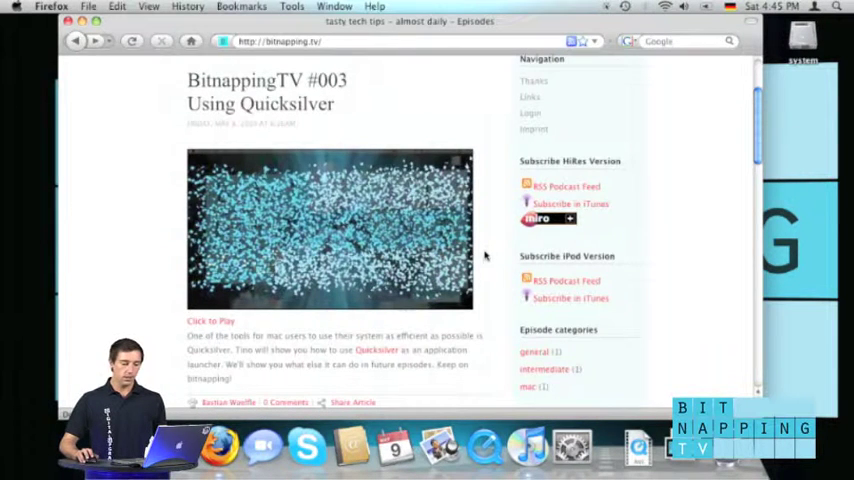
mouse_move(480, 250)
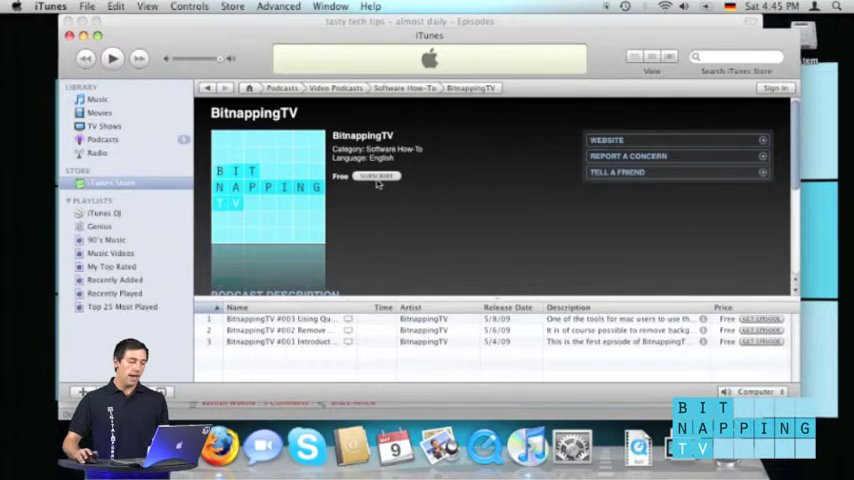
left_click(377, 177)
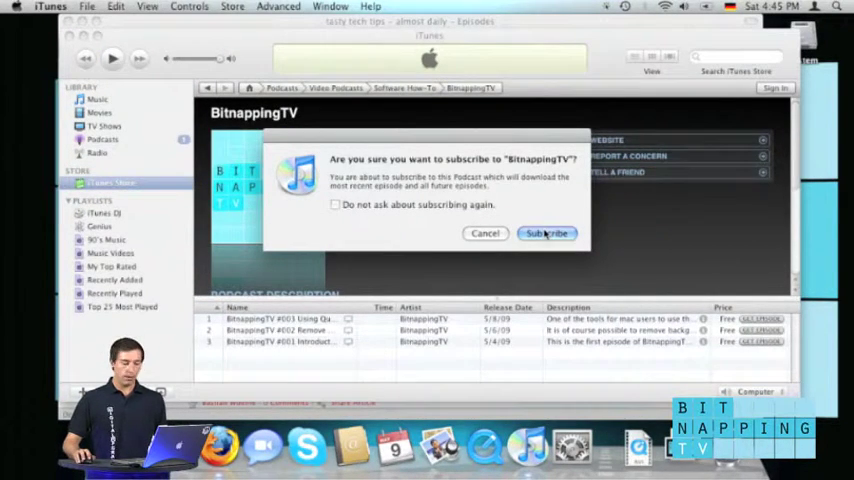
left_click(546, 233)
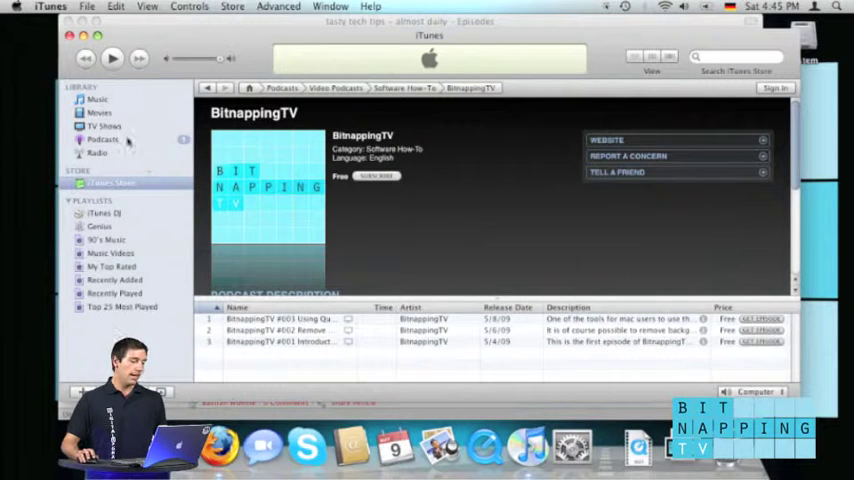
left_click(108, 184)
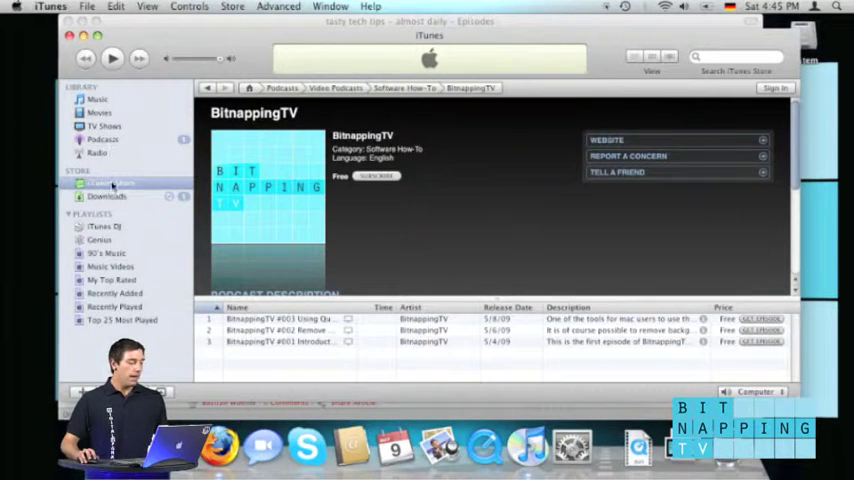
left_click(107, 196)
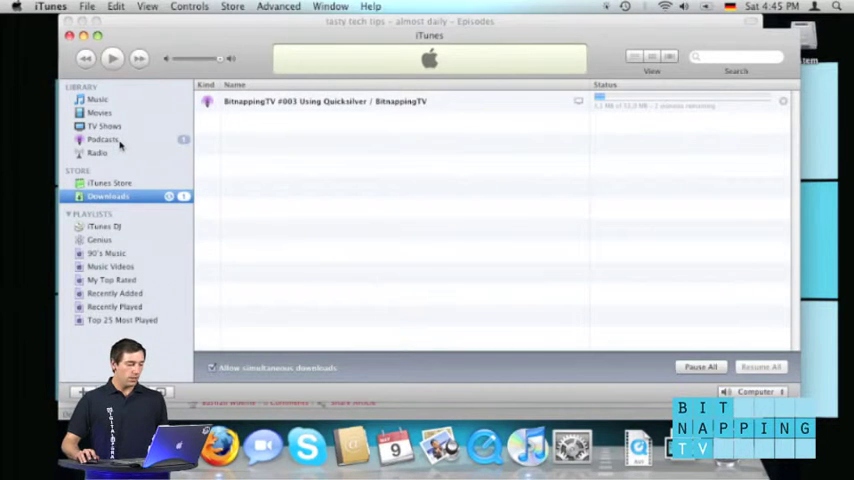
- From the Podcasts library, play the BitnappingTV – iPod Quicksilver episode
left_click(103, 139)
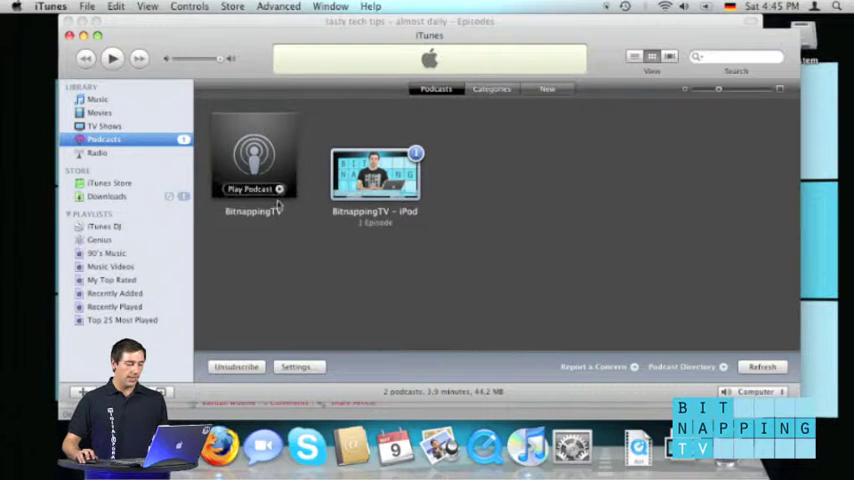
mouse_move(375, 175)
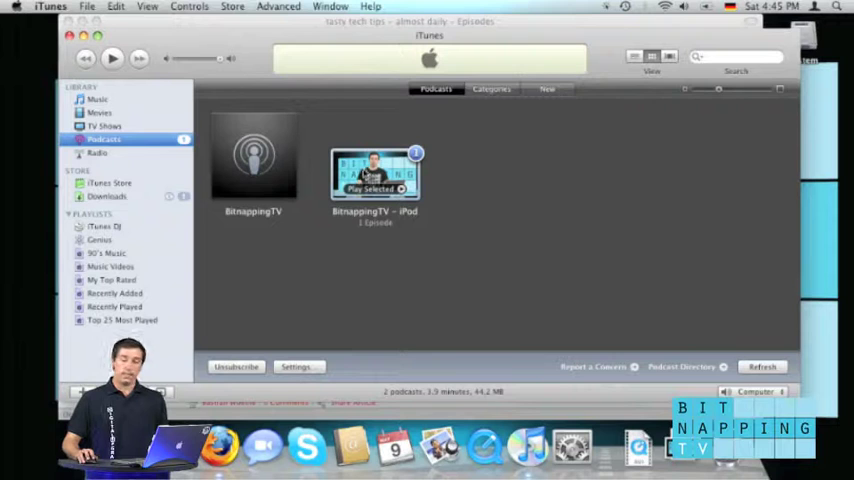
double_click(375, 175)
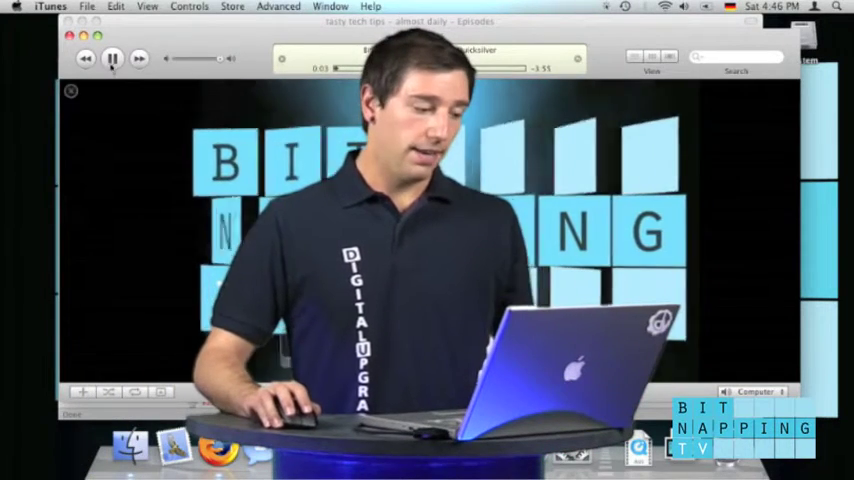
- Pause the Quicksilver episode and return to the BitnappingTV – iPod episode list
left_click(113, 58)
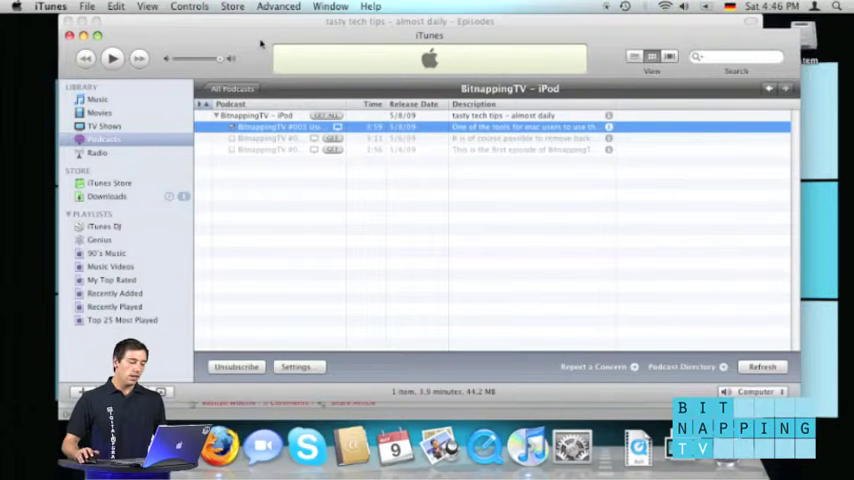
- Open Subscribe to Podcast from the Advanced menu, leaving the URL field empty
left_click(280, 6)
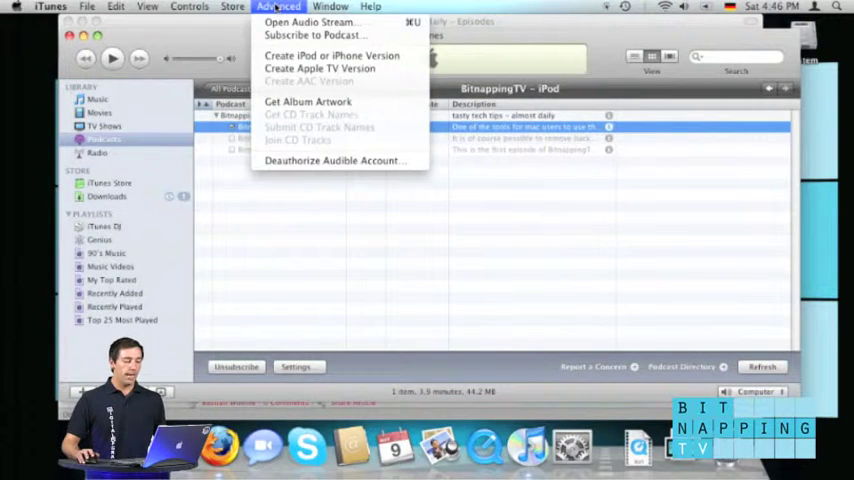
mouse_move(311, 35)
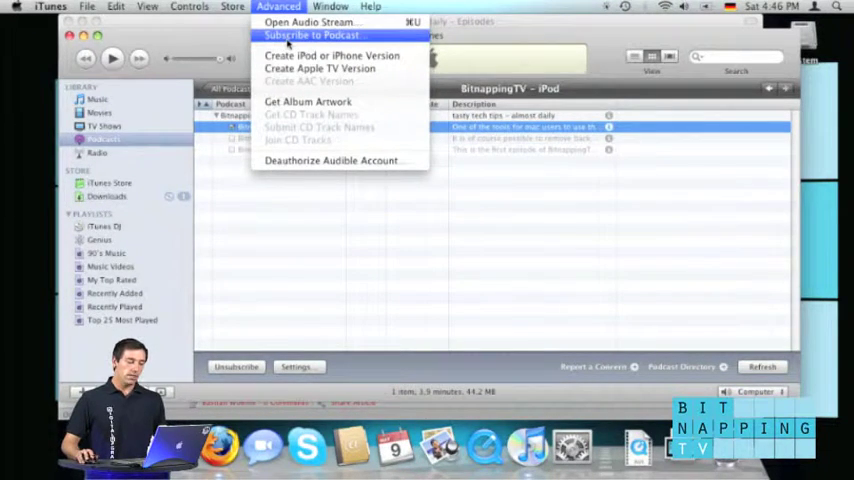
left_click(311, 35)
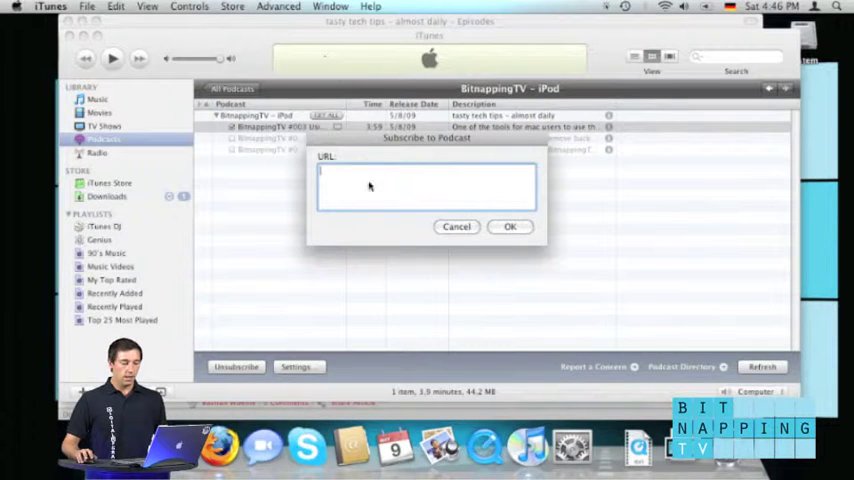